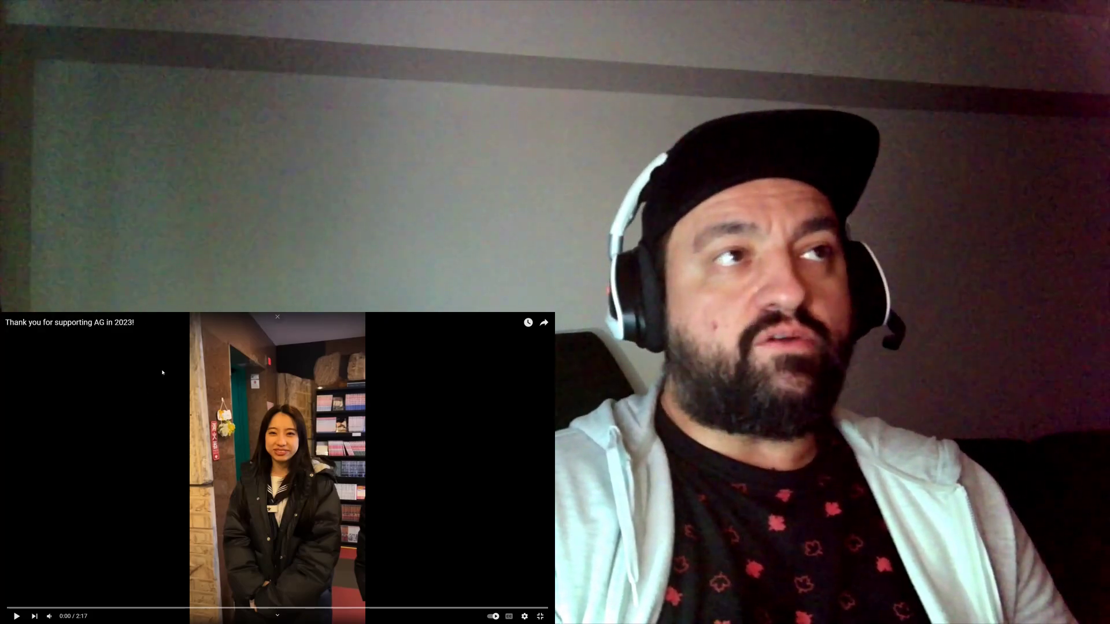
Step: Play the embedded "Thank you for supporting AG in 2023!" video from the beginning
{"action": "left_click", "coordinate": [19, 616]}
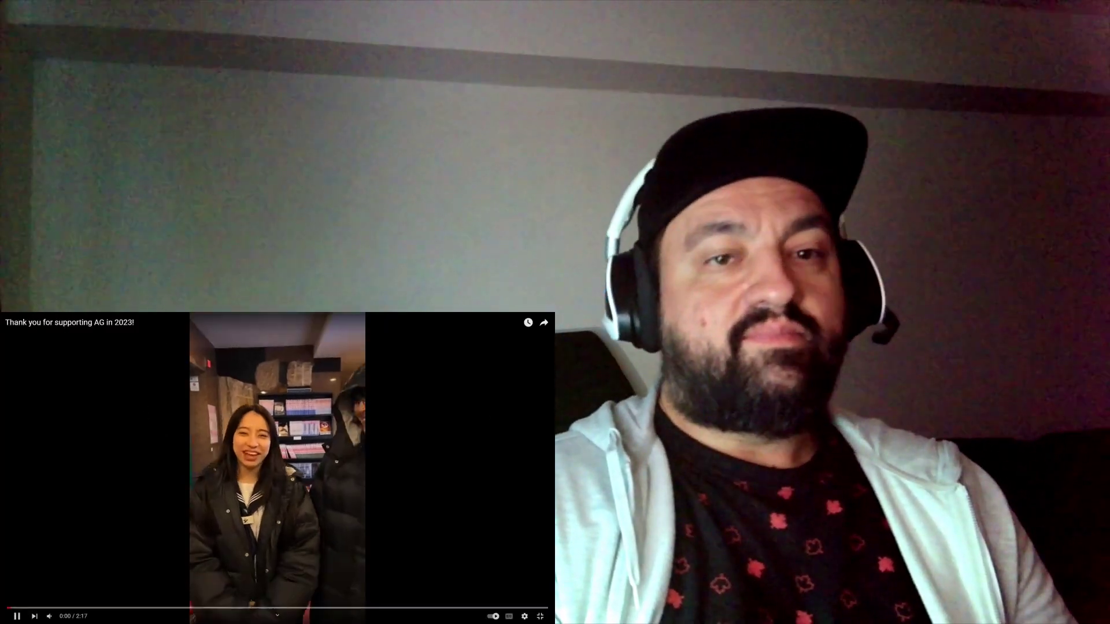